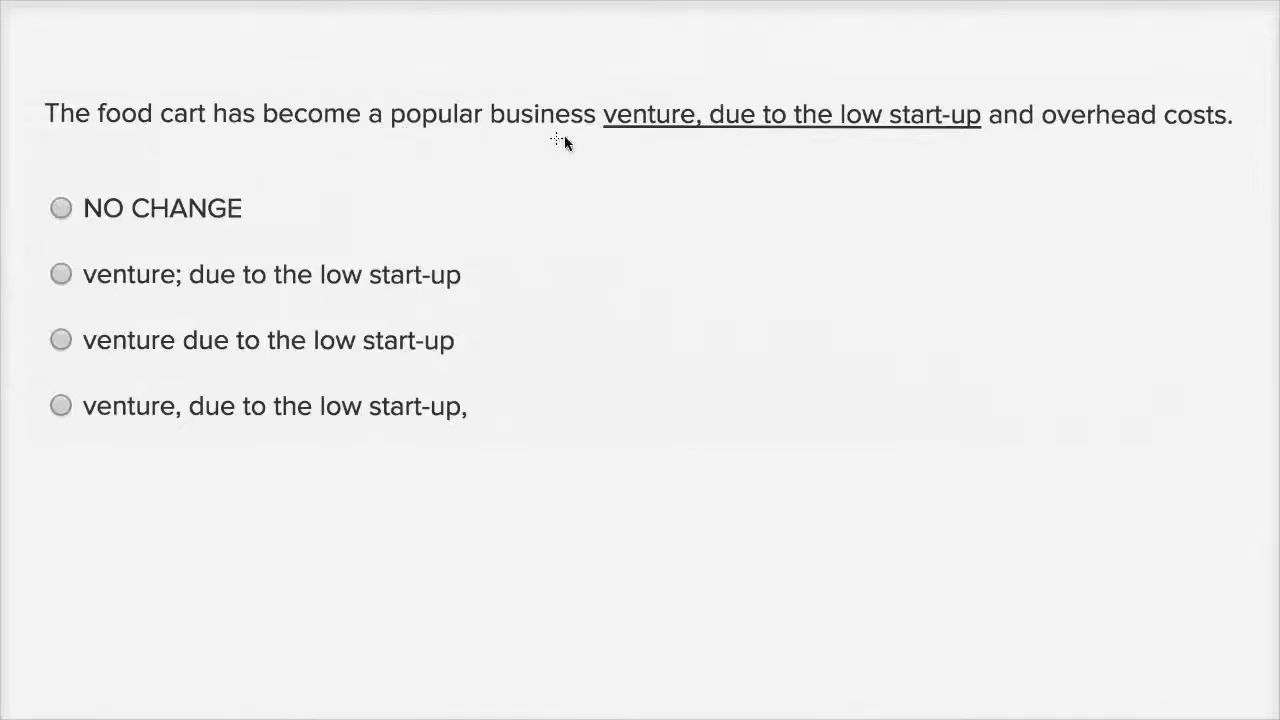
mouse_move(808, 139)
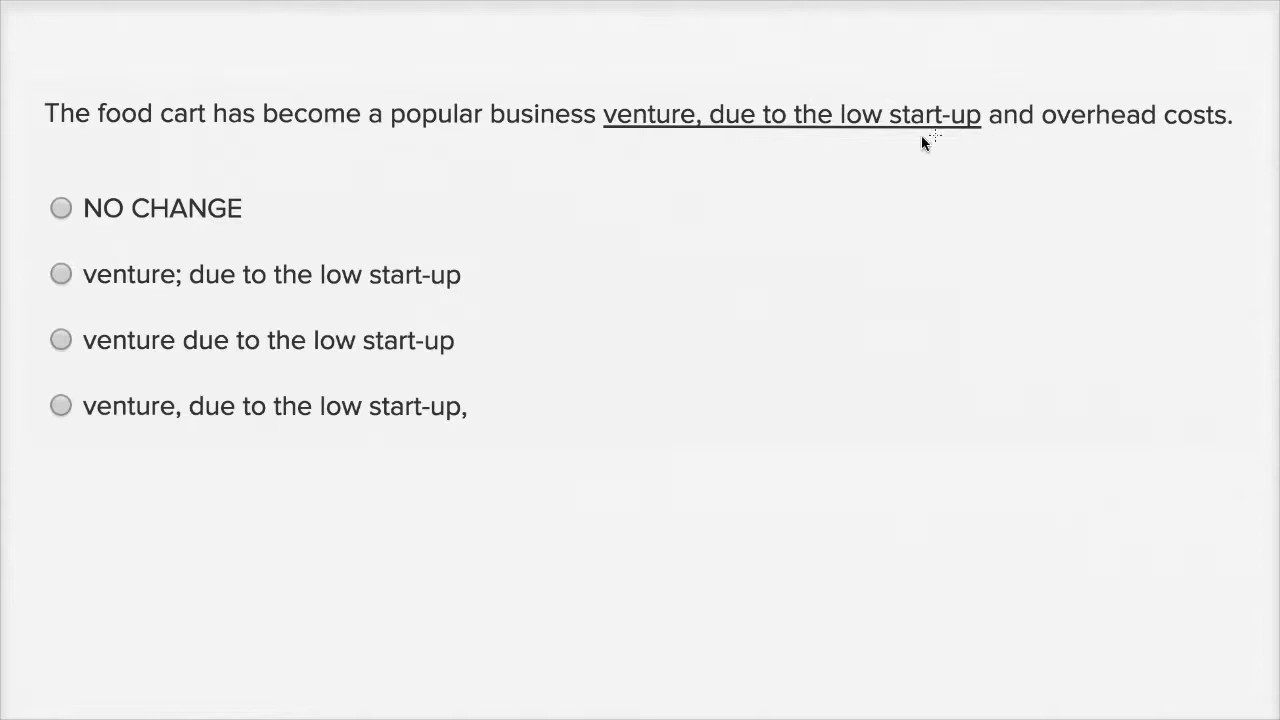
mouse_move(1133, 135)
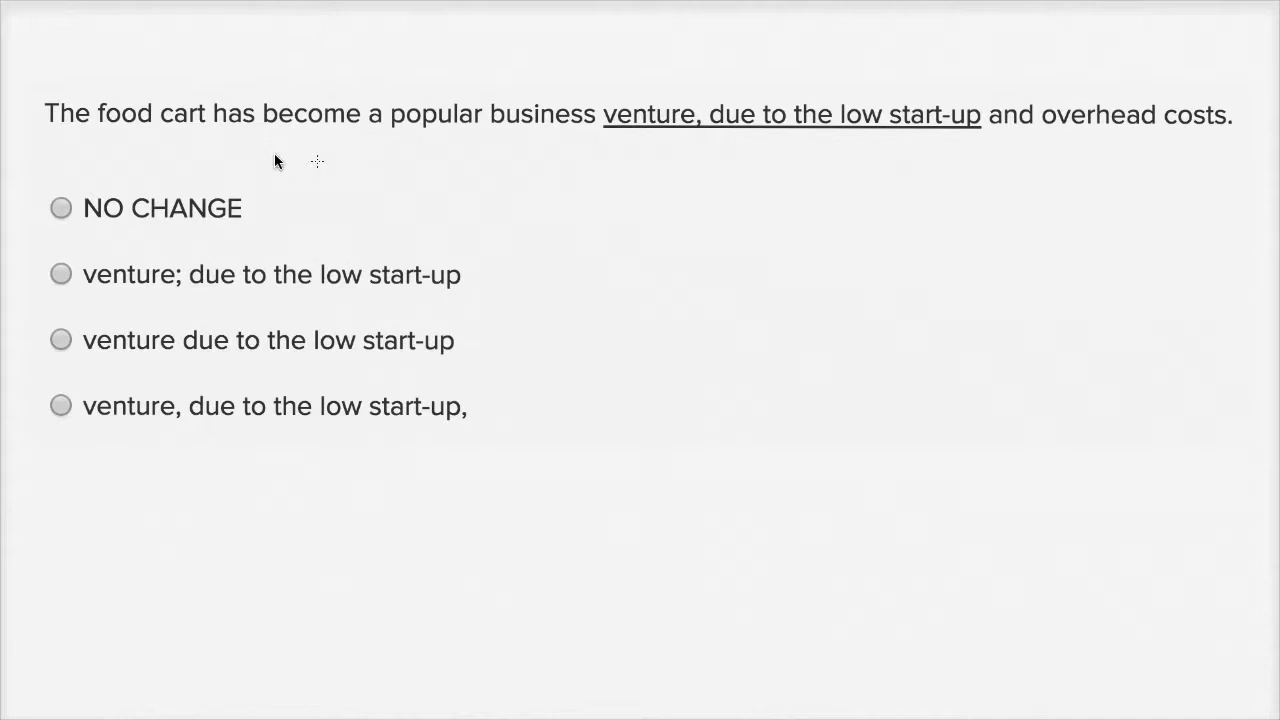
mouse_move(387, 138)
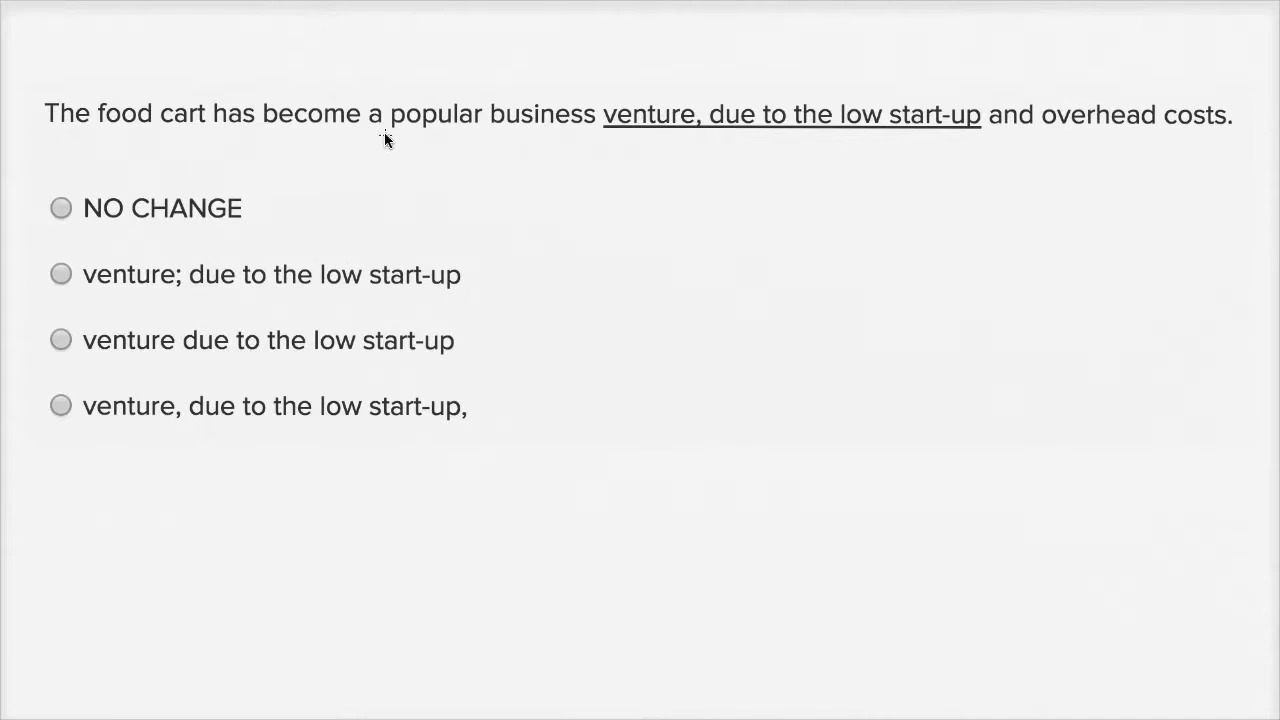
mouse_move(915, 148)
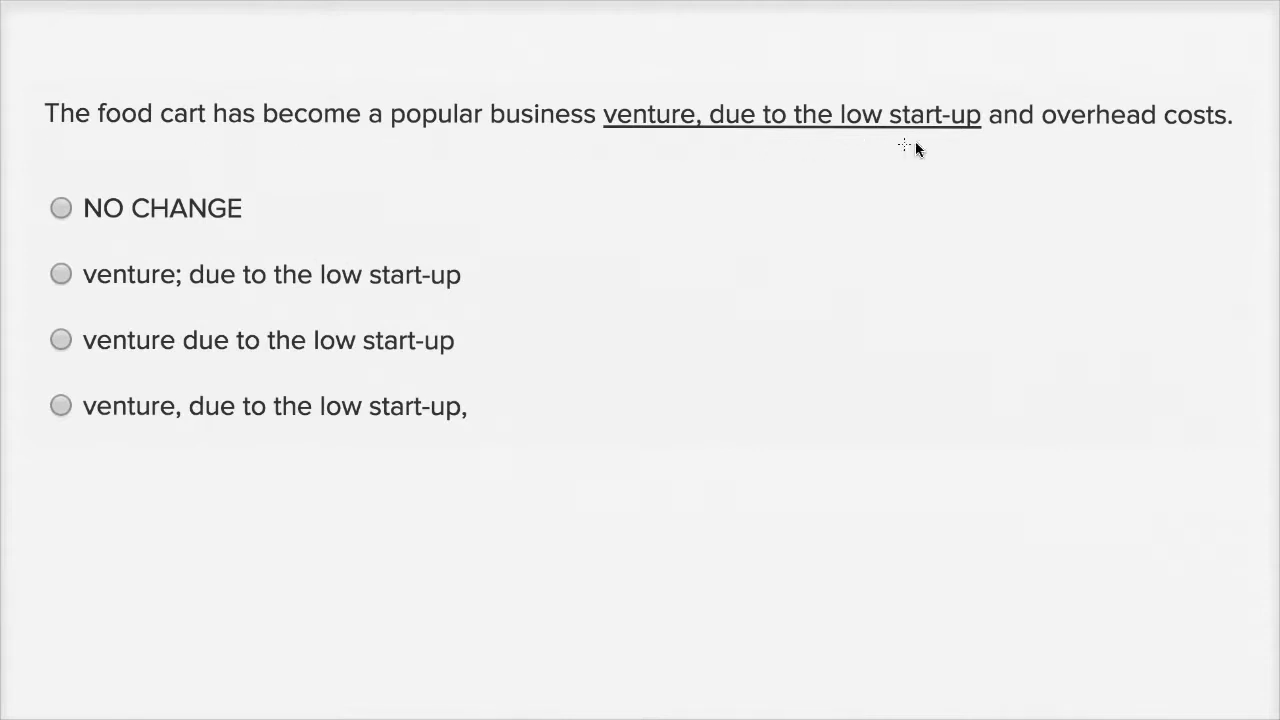
mouse_move(625, 118)
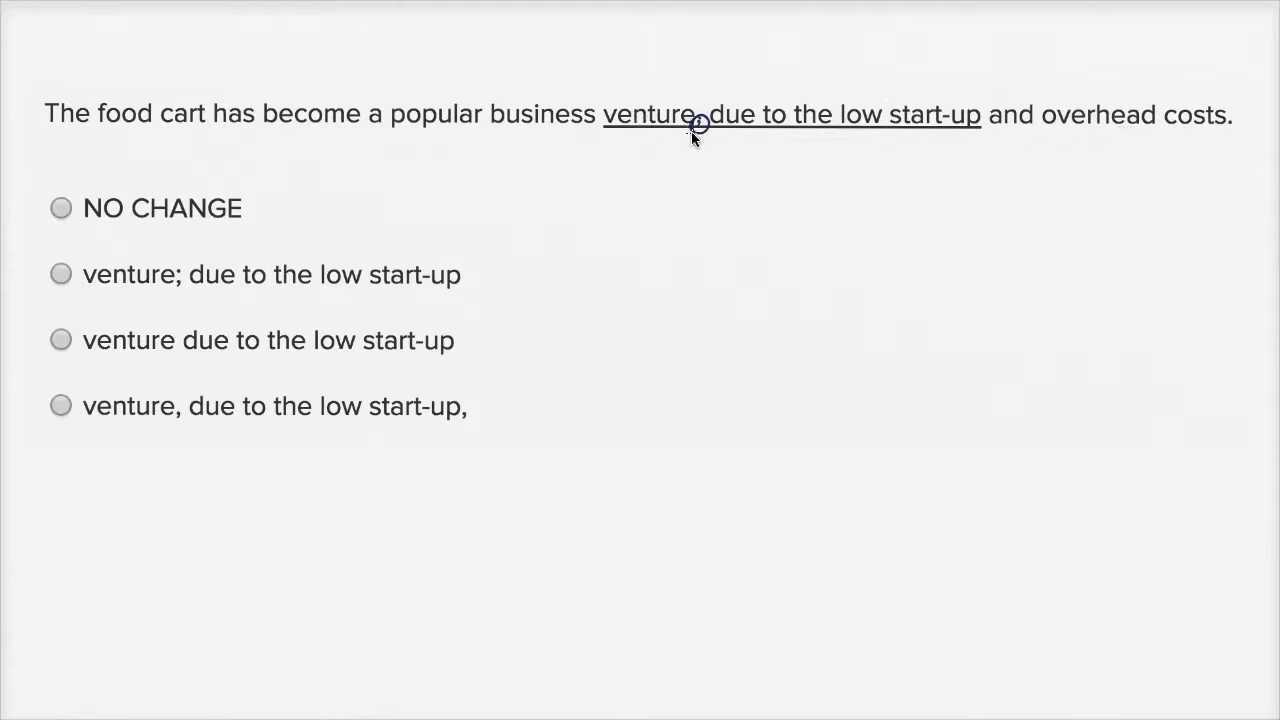
mouse_move(655, 120)
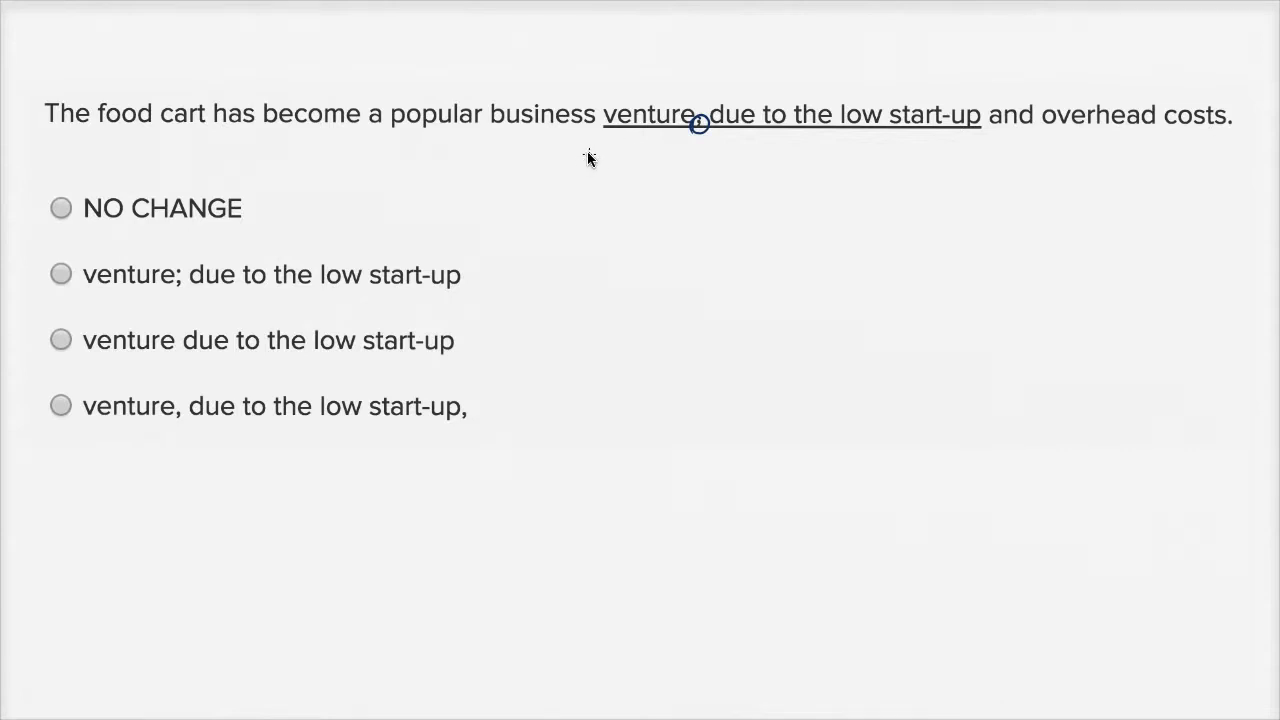
mouse_move(548, 193)
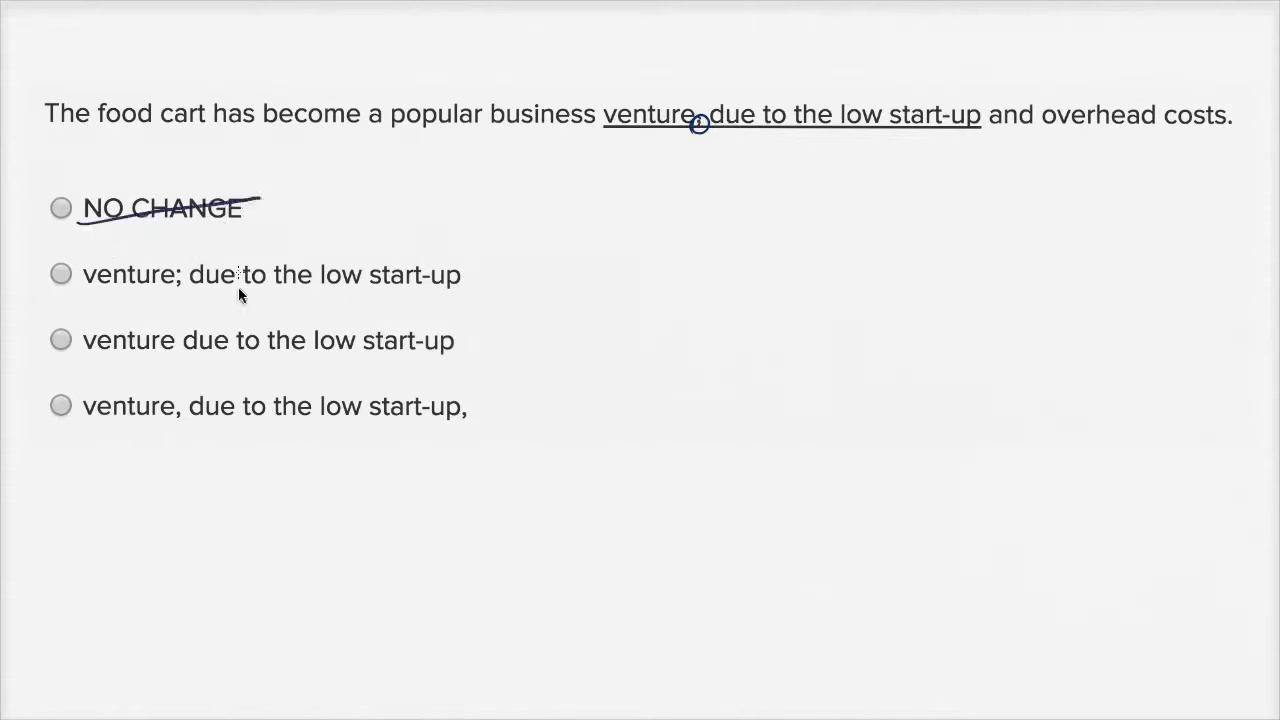
Select the answer choice 'venture due to the low start-up'.
left_click(60, 339)
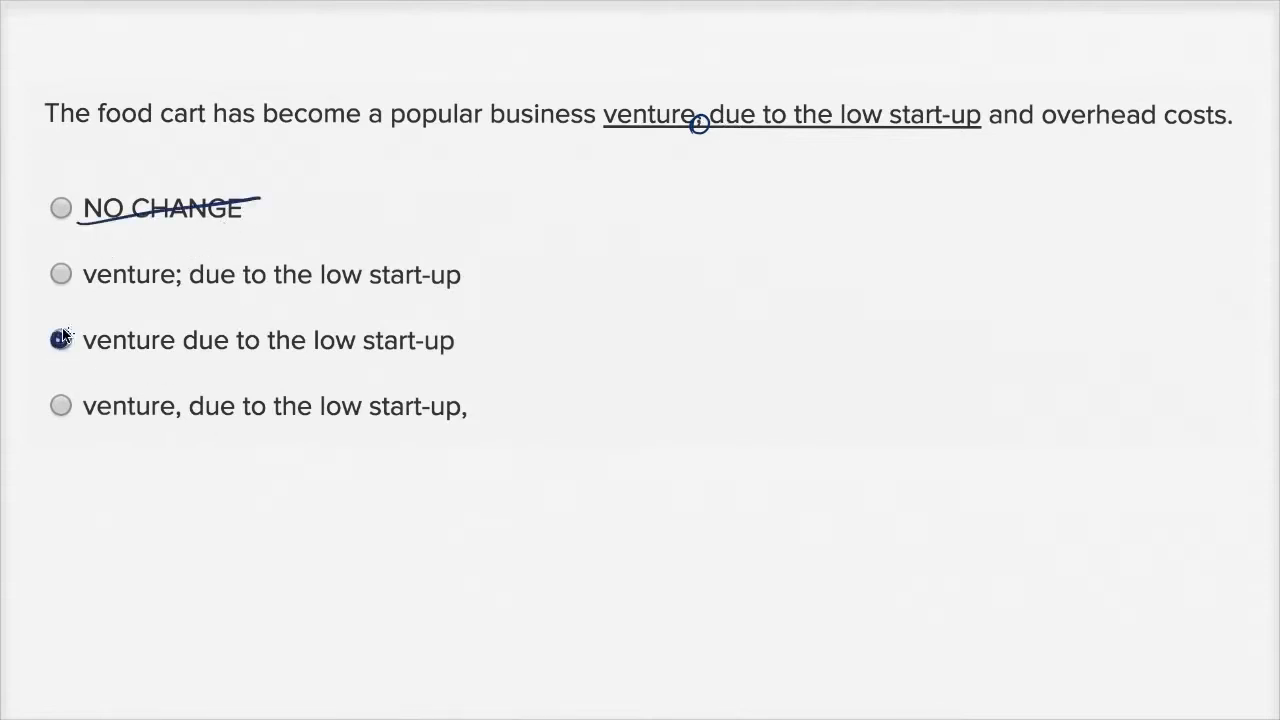
left_click(60, 339)
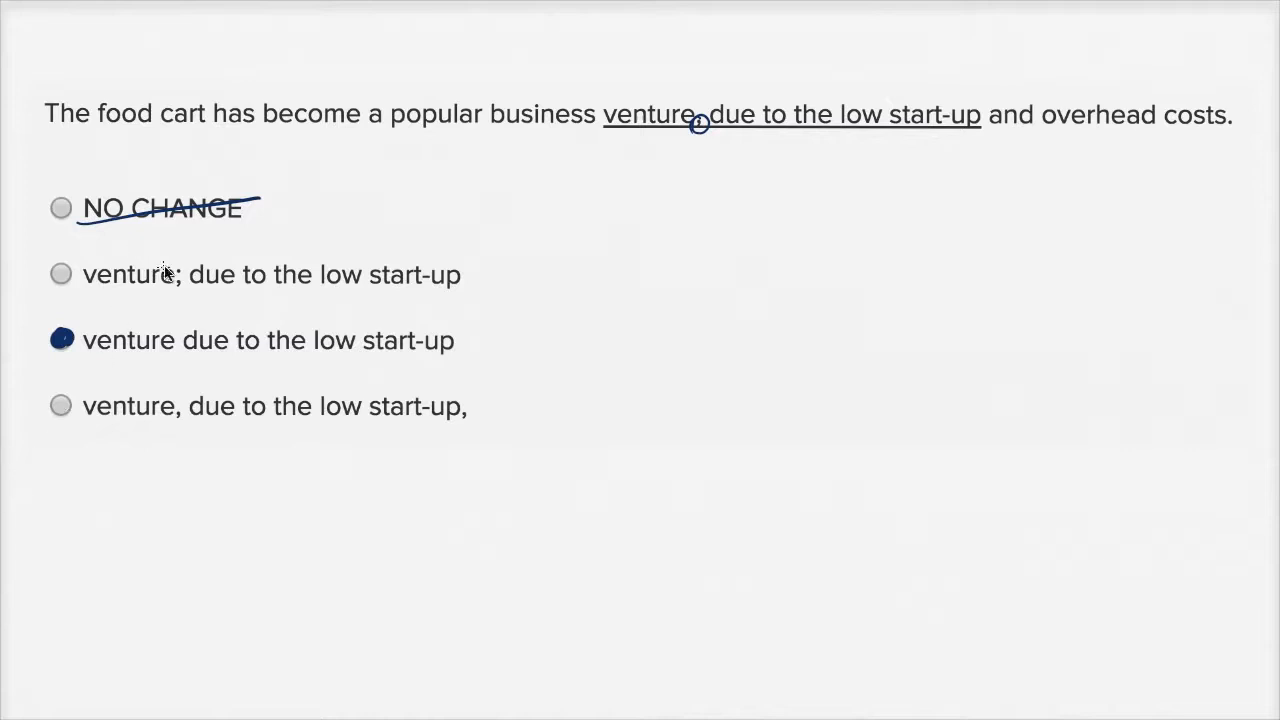
mouse_move(177, 287)
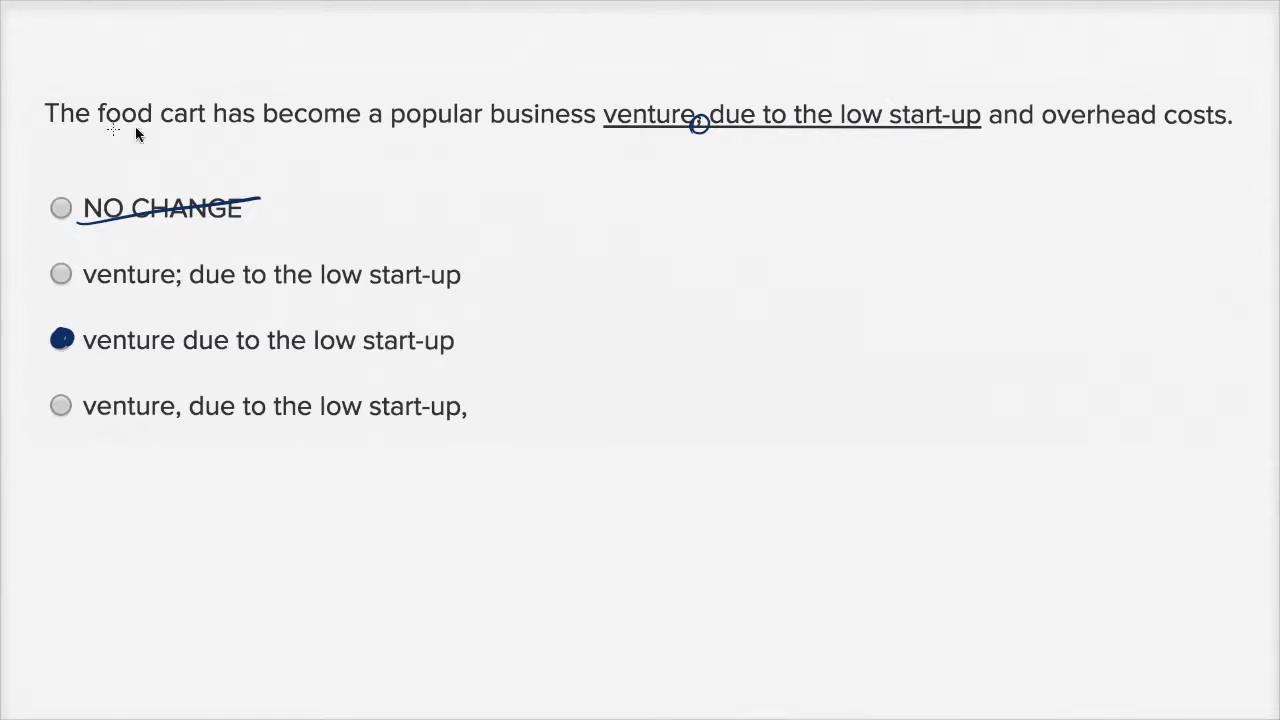
mouse_move(678, 138)
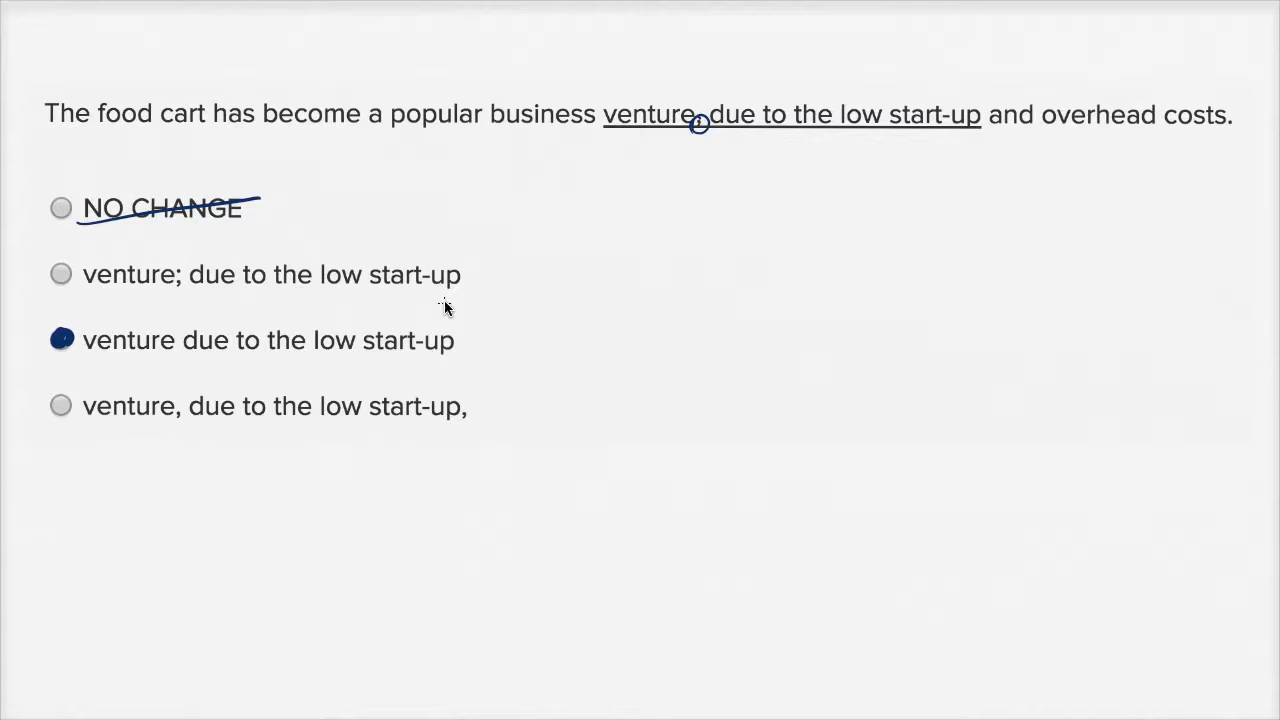
mouse_move(182, 285)
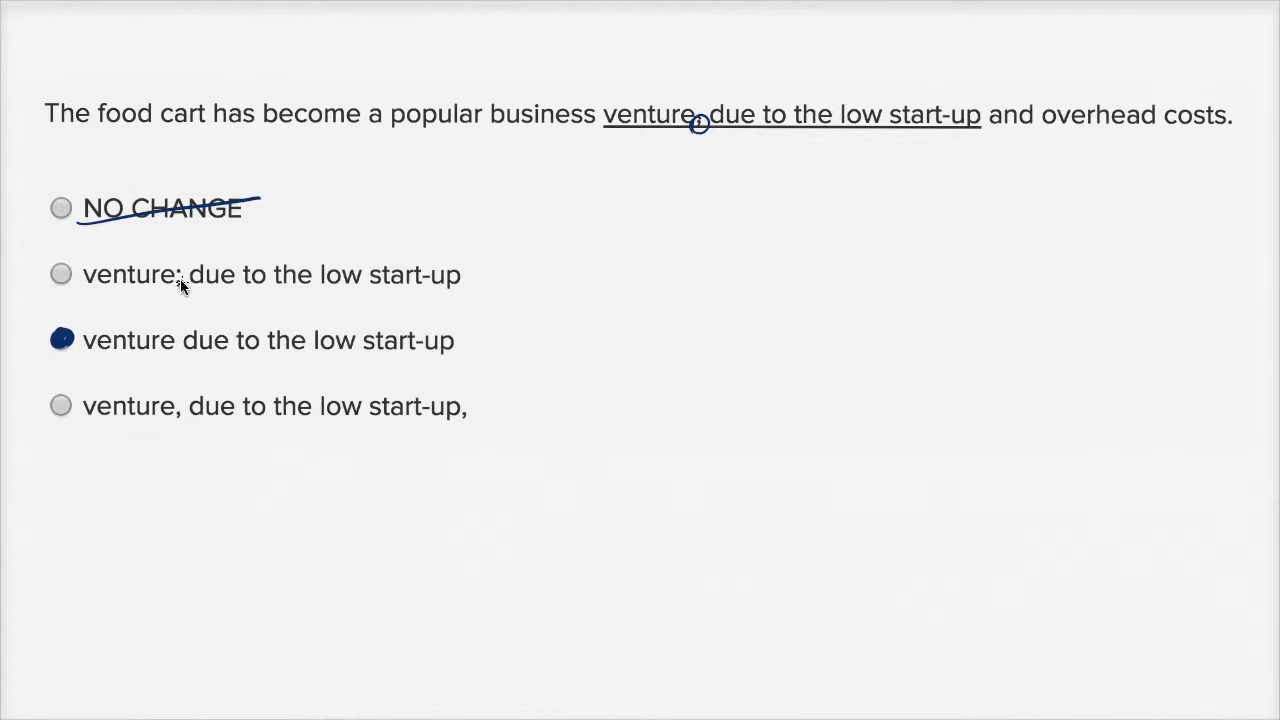
mouse_move(225, 283)
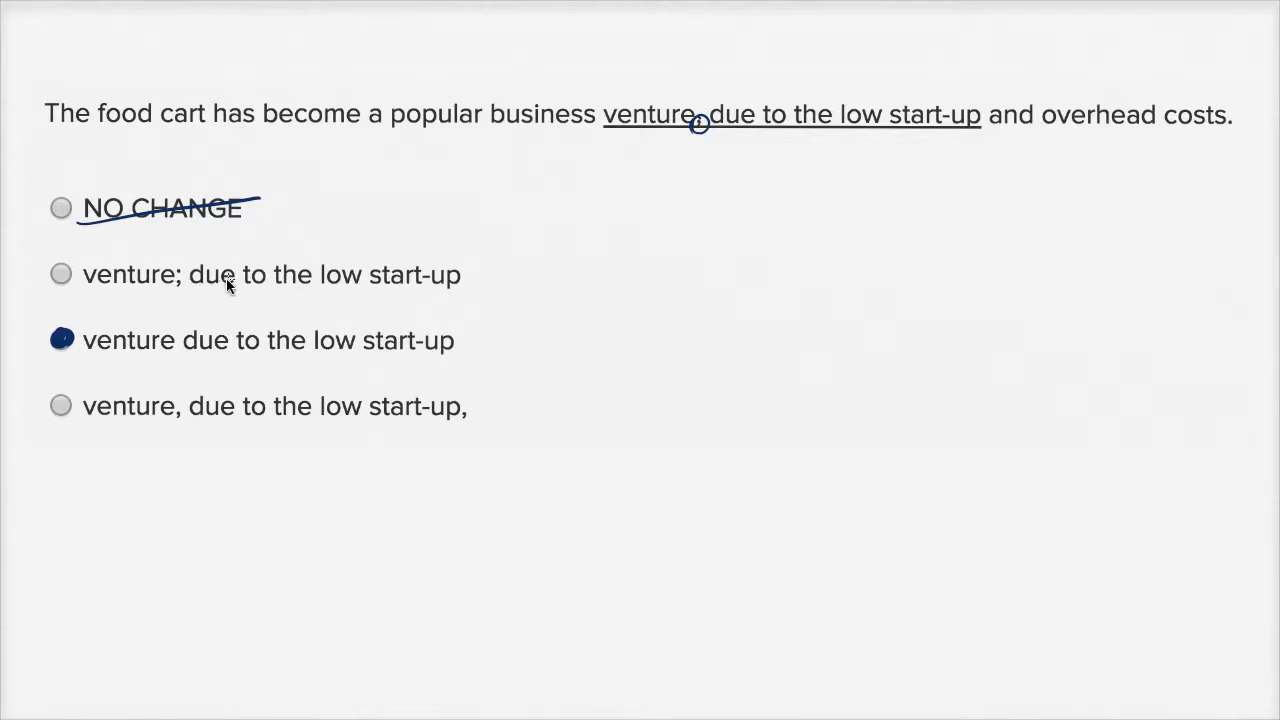
mouse_move(242, 280)
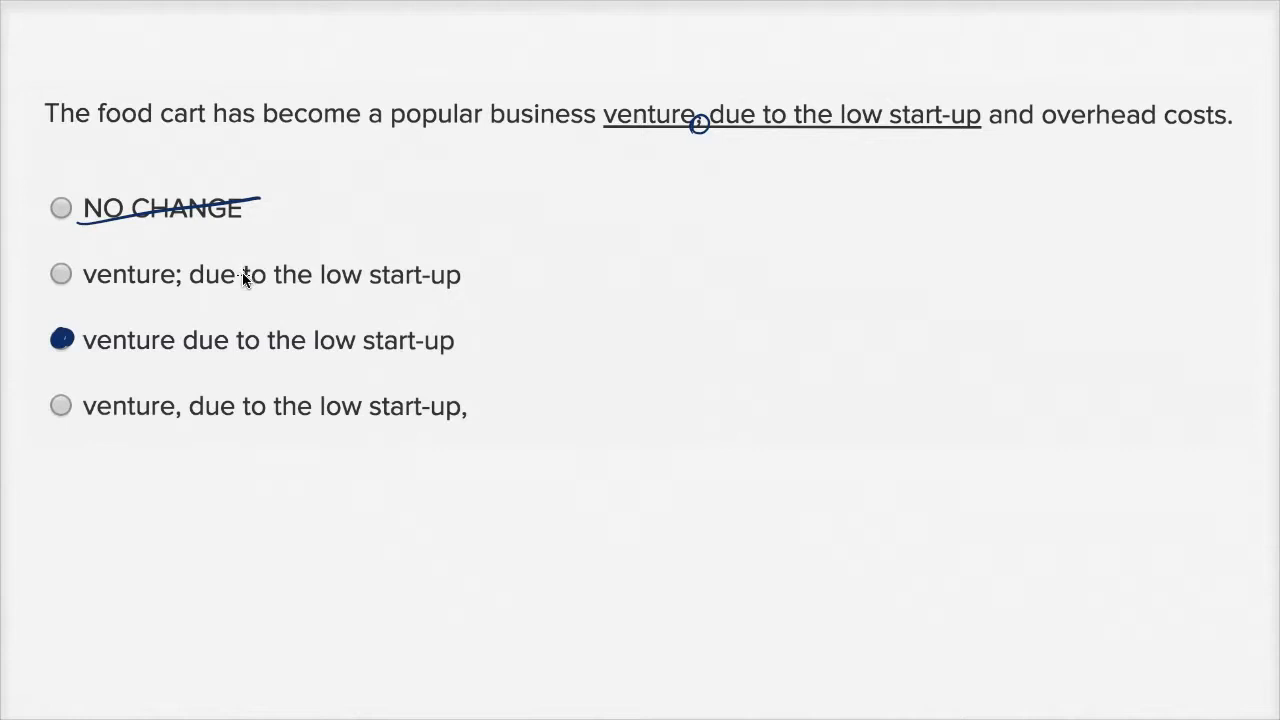
mouse_move(218, 290)
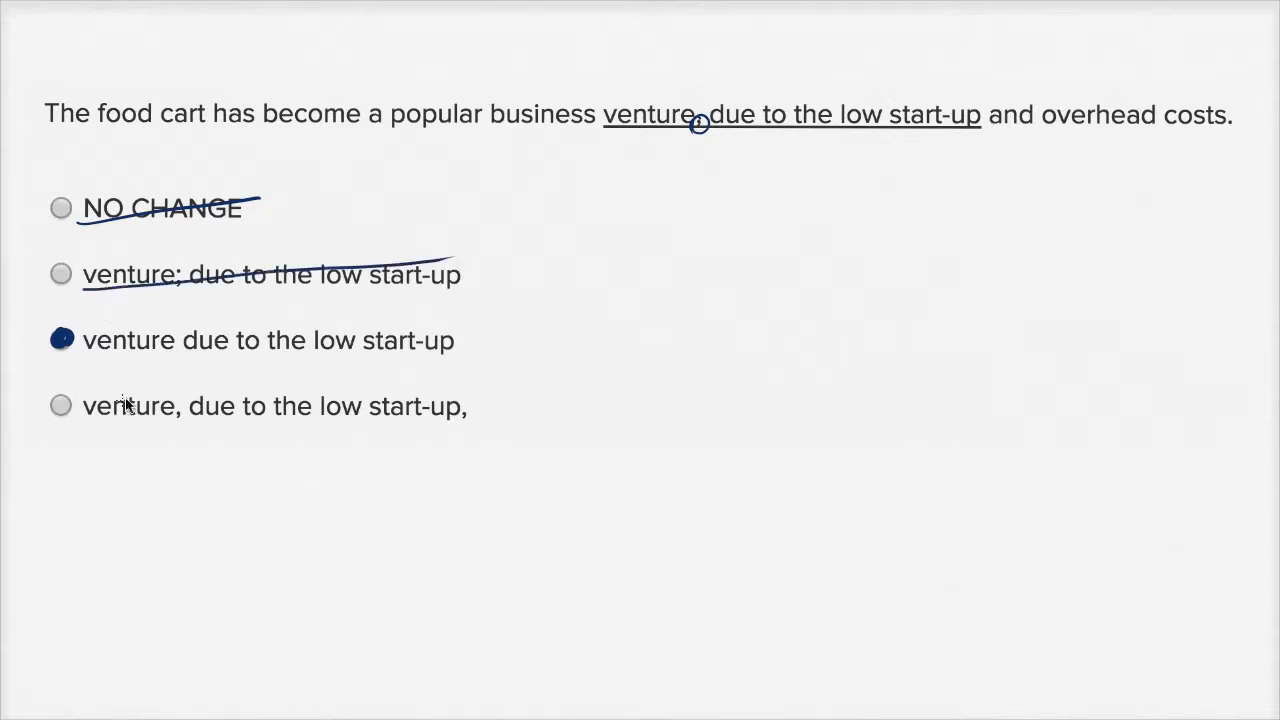
mouse_move(463, 420)
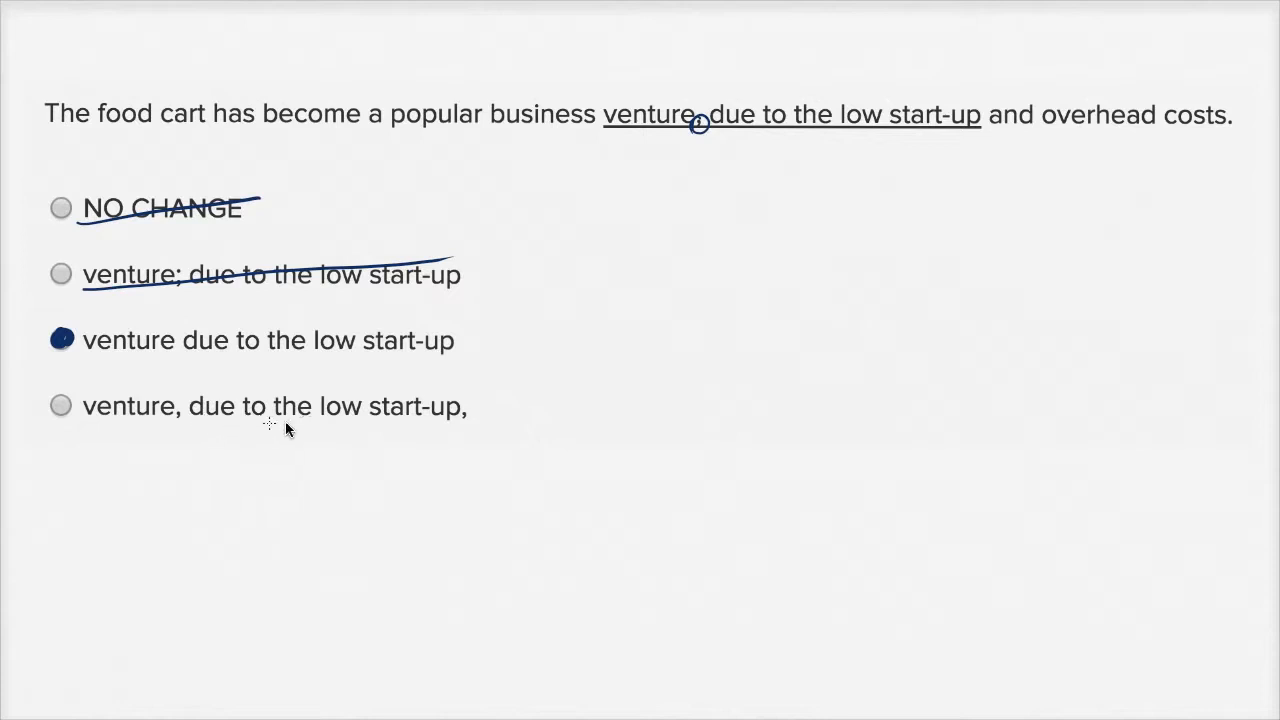
mouse_move(247, 142)
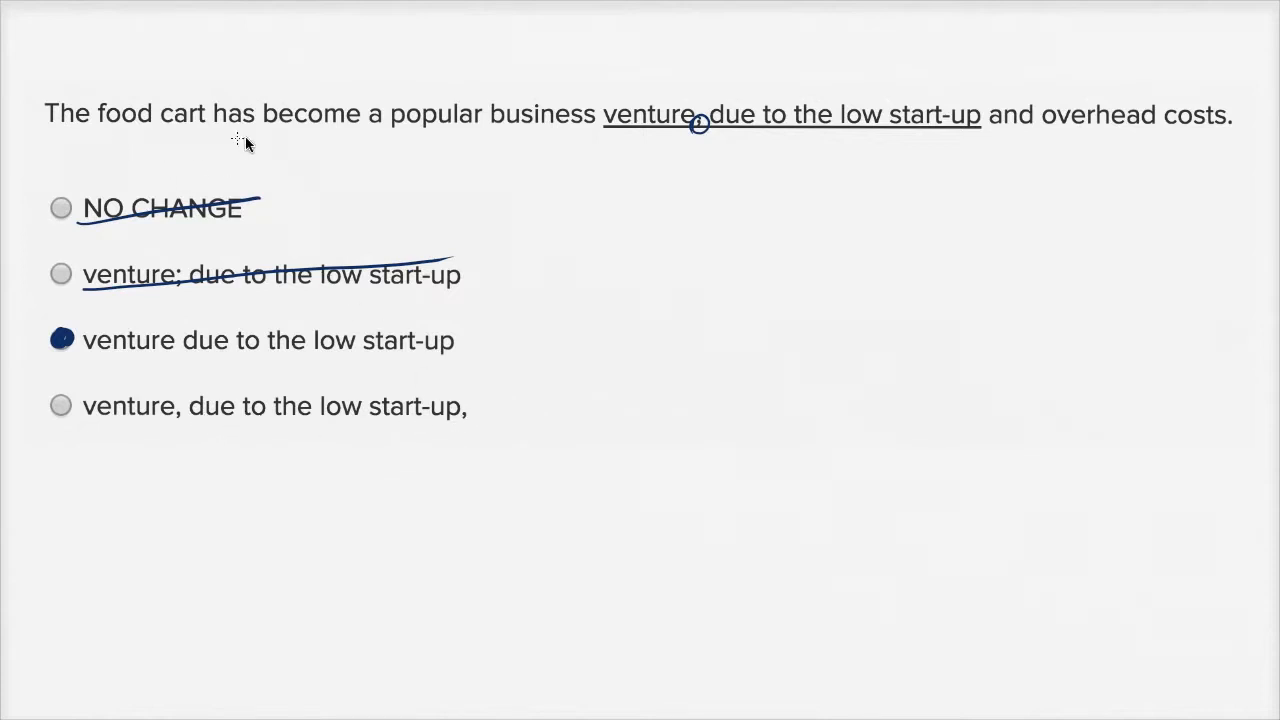
mouse_move(152, 143)
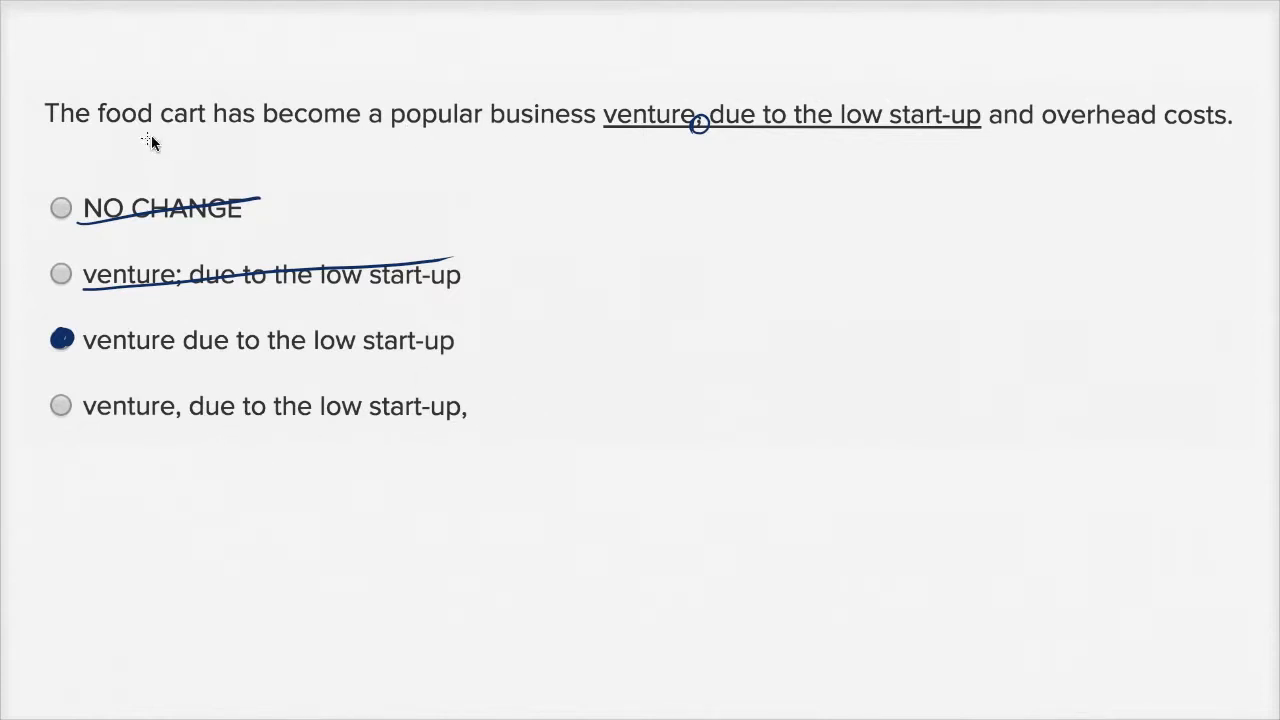
mouse_move(560, 130)
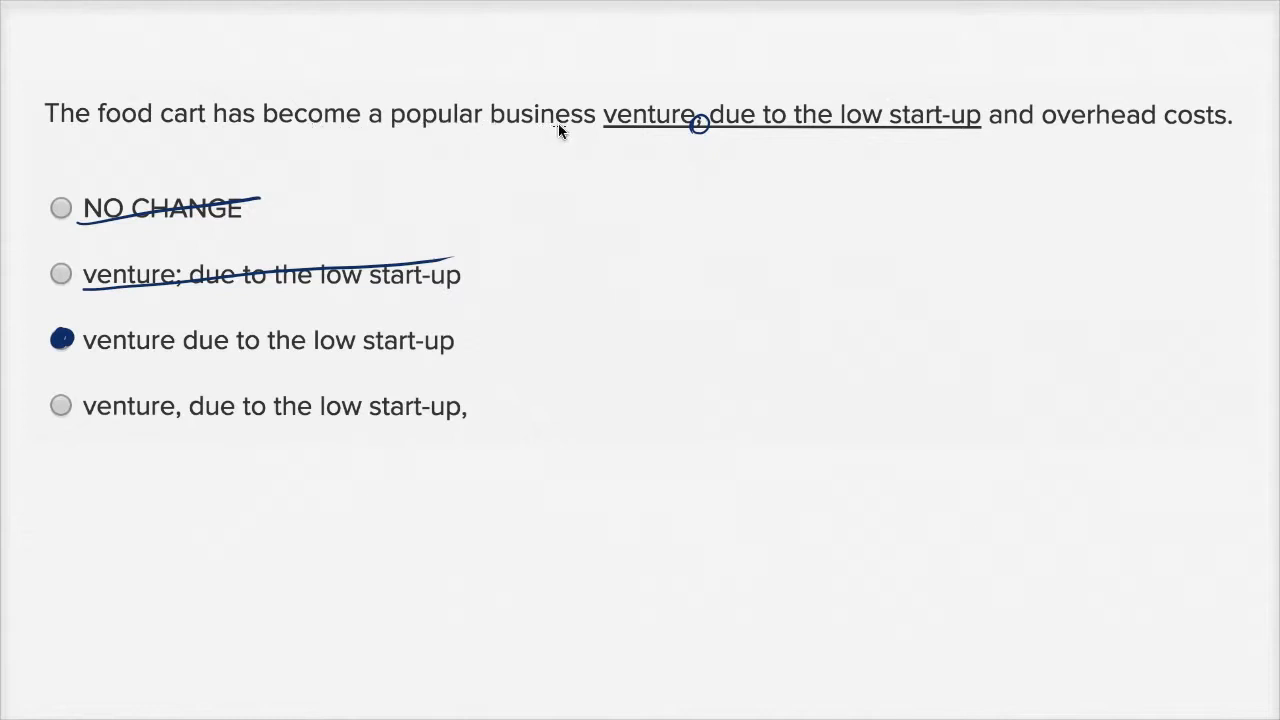
mouse_move(227, 424)
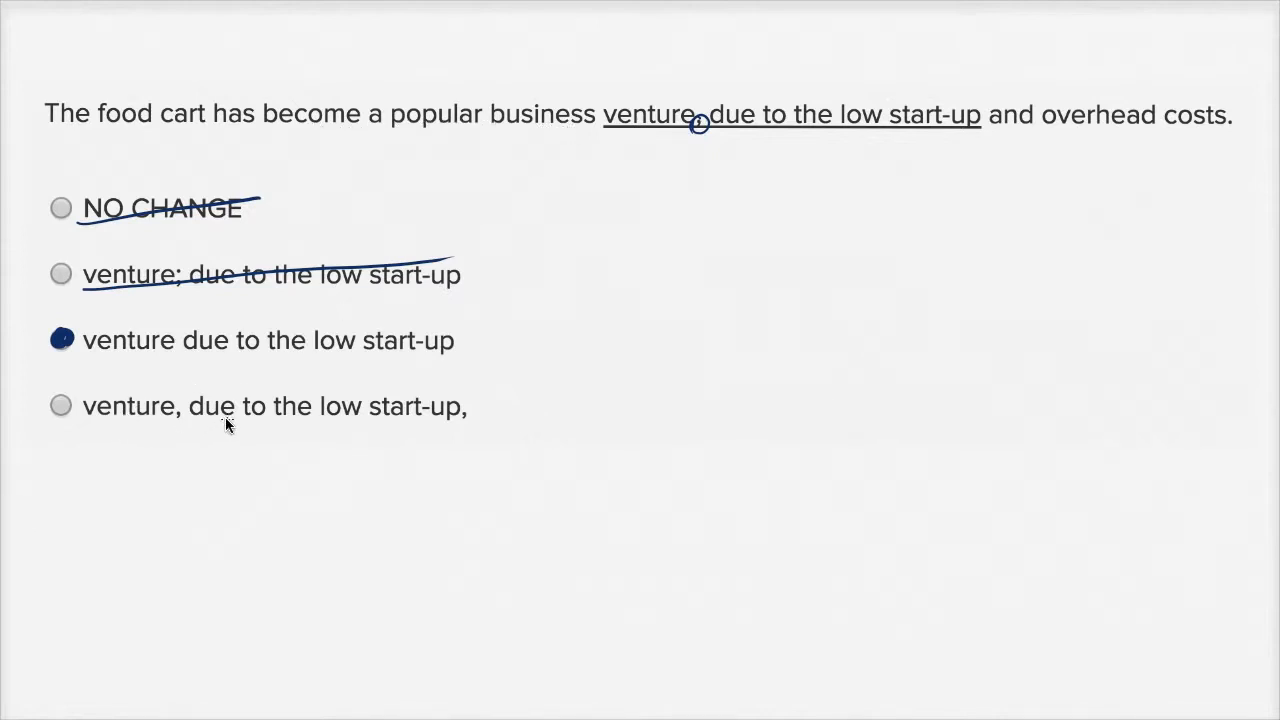
mouse_move(714, 283)
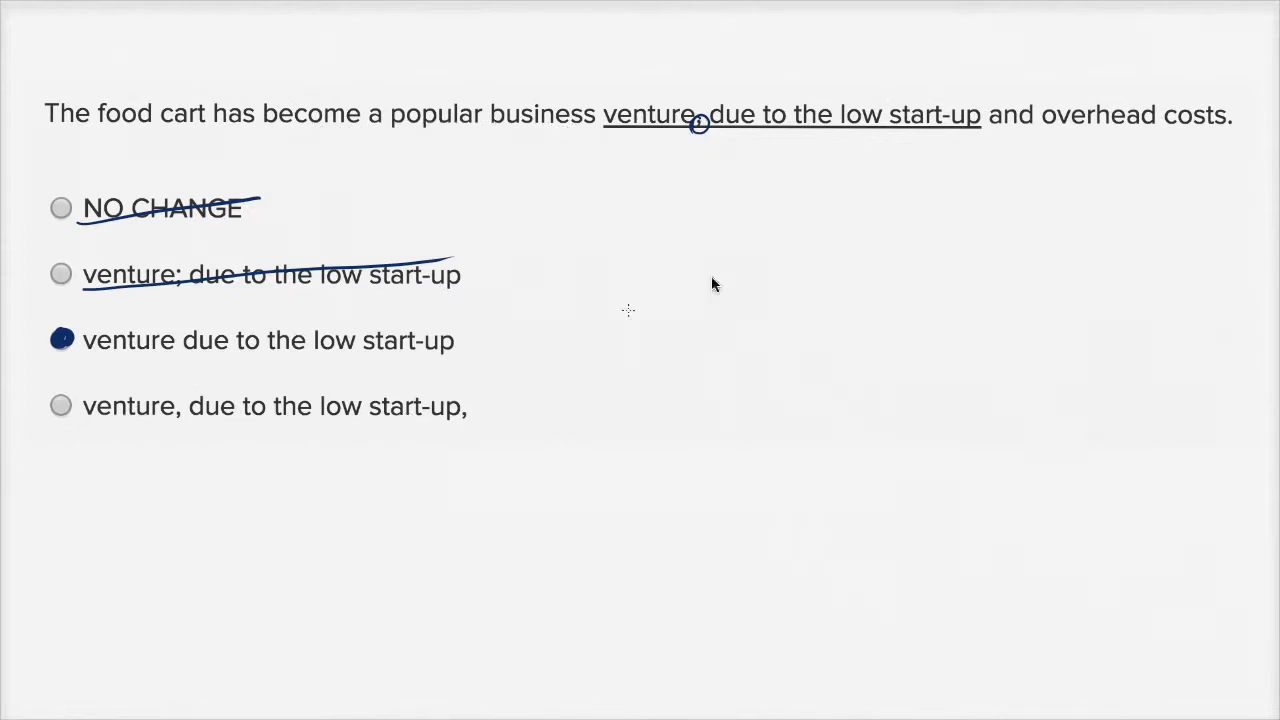
mouse_move(550, 416)
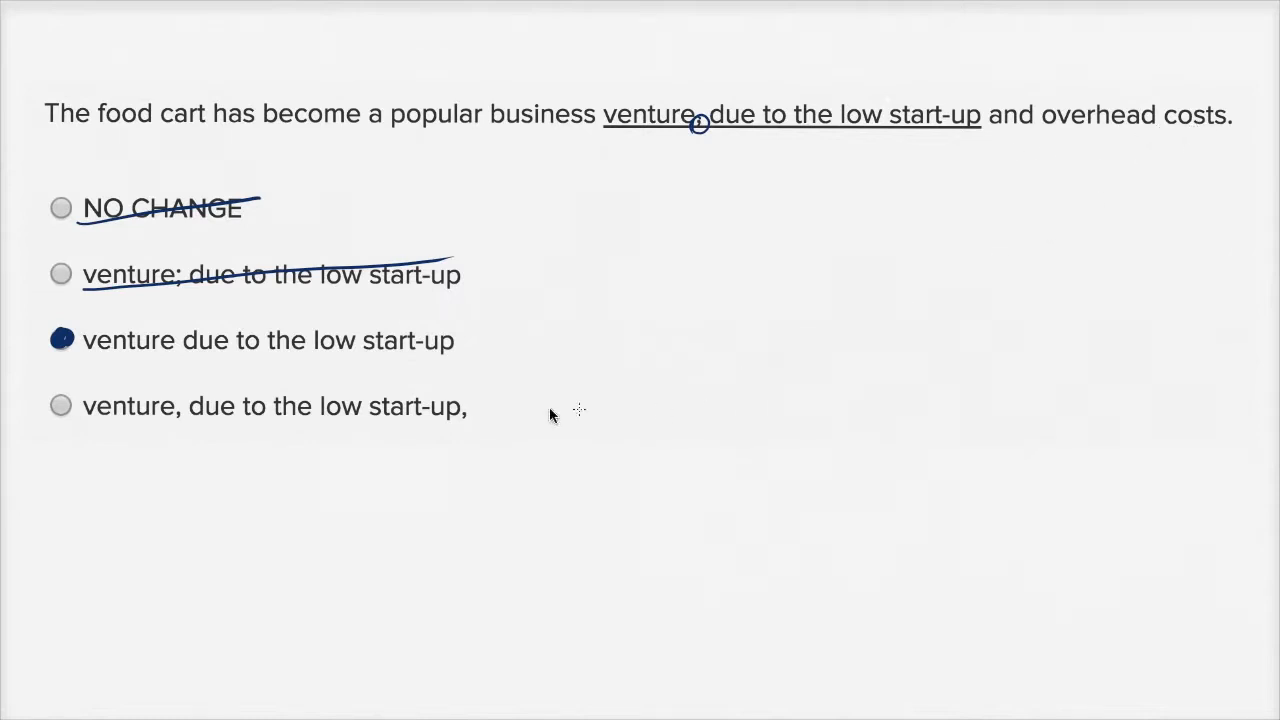